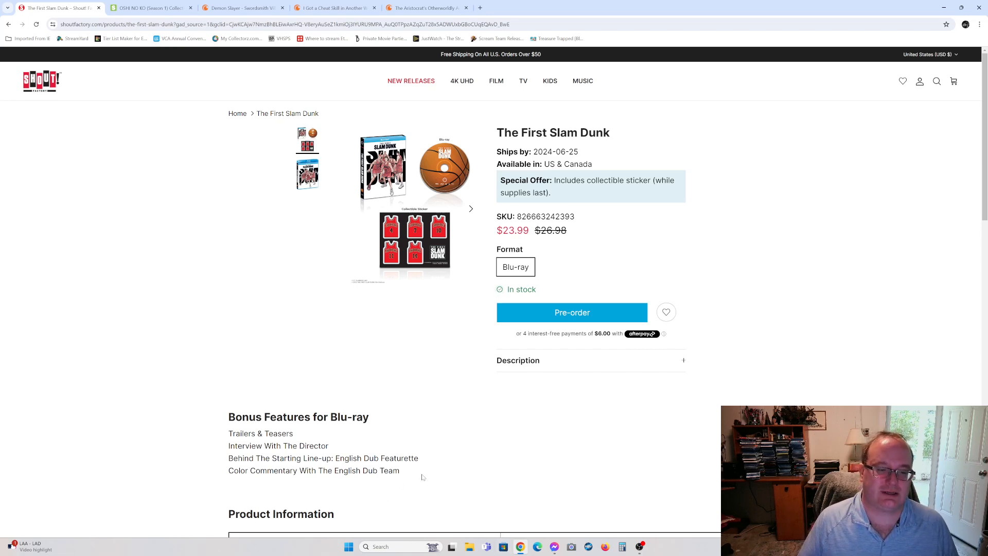
# Scroll the Oshi no Ko Season 1 Blu-ray listing and advance through two more product photos
pyautogui.scroll(-3)
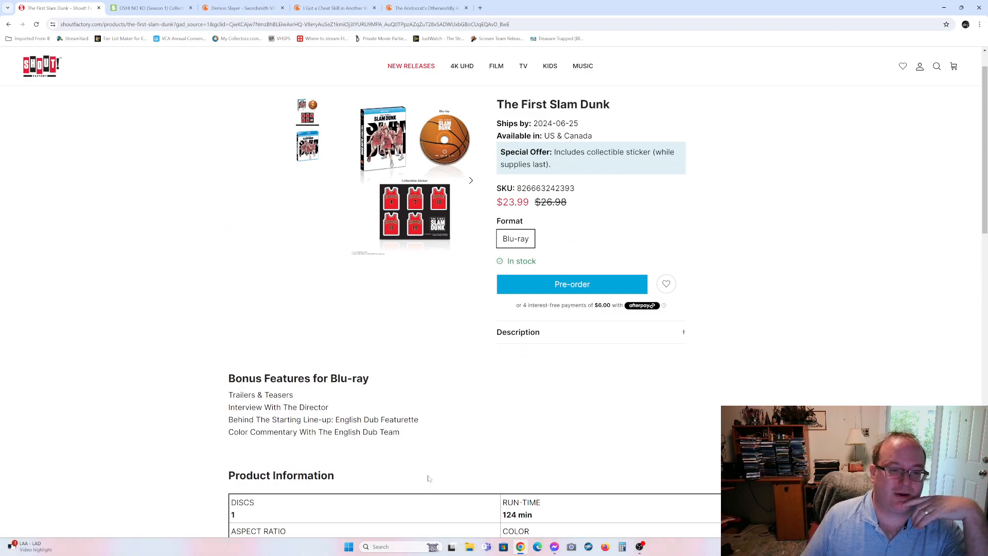
pyautogui.scroll(-3)
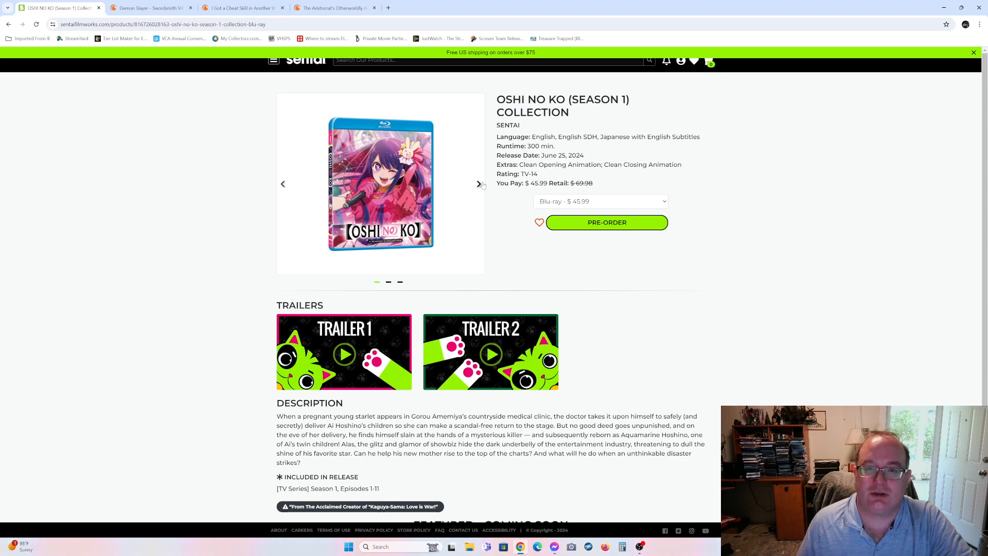
pyautogui.click(478, 183)
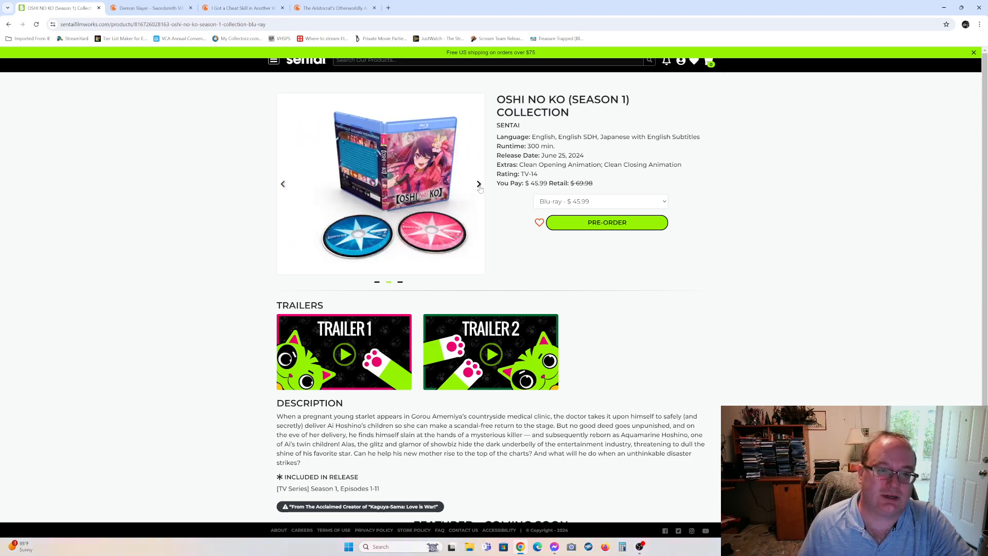
pyautogui.click(478, 184)
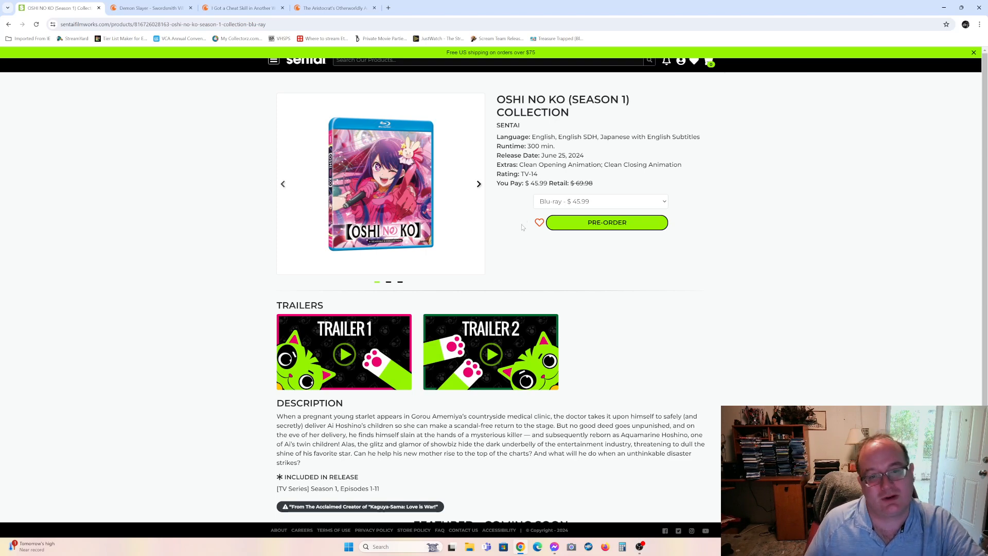
pyautogui.moveTo(512, 227)
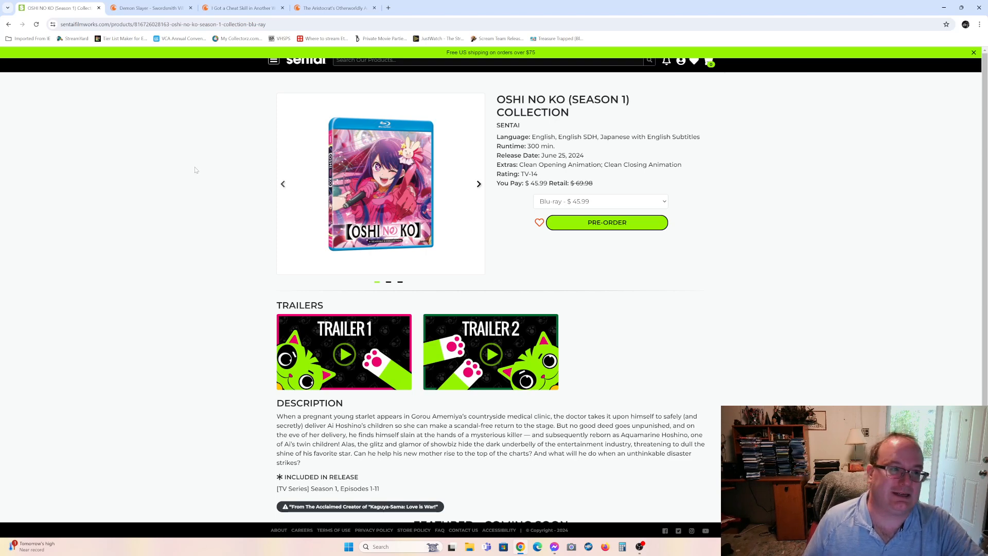
pyautogui.moveTo(217, 186)
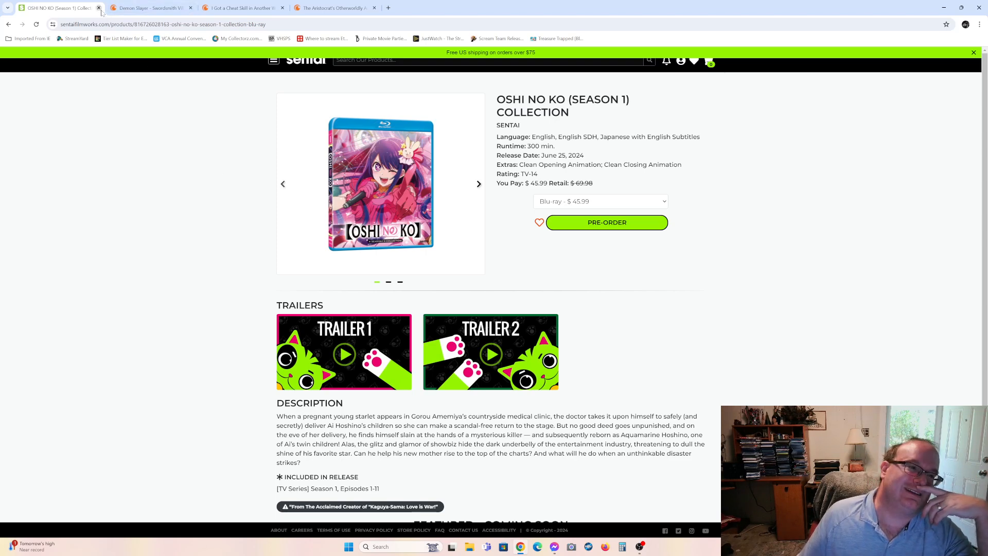
# Close the Oshi no Ko page and select the Demon Slayer Swordsmith Village Arc title text
pyautogui.click(98, 8)
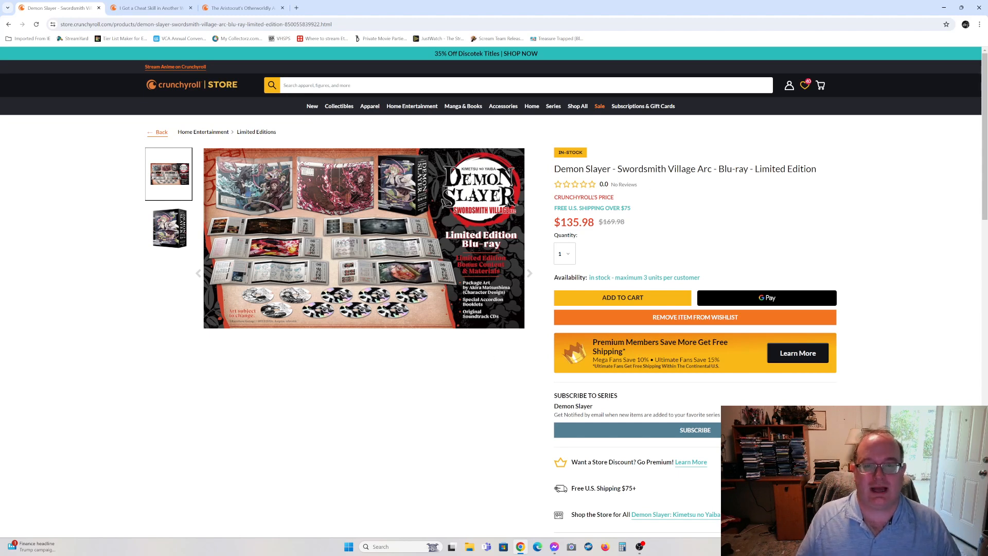
pyautogui.moveTo(555, 168); pyautogui.dragTo(688, 168)
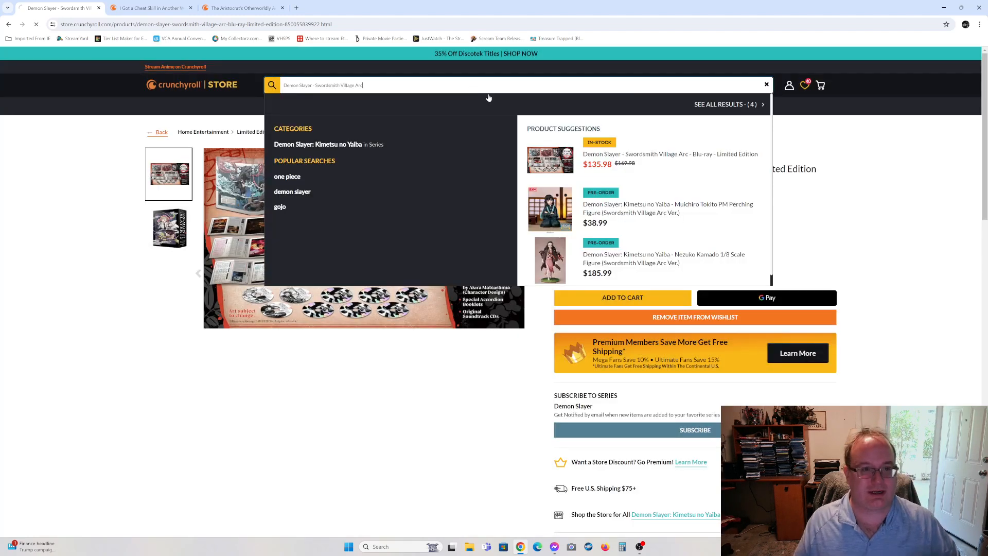
# Search the Demon Slayer title, open the Limited Edition Blu-ray, and scroll to its description
pyautogui.press('Enter')
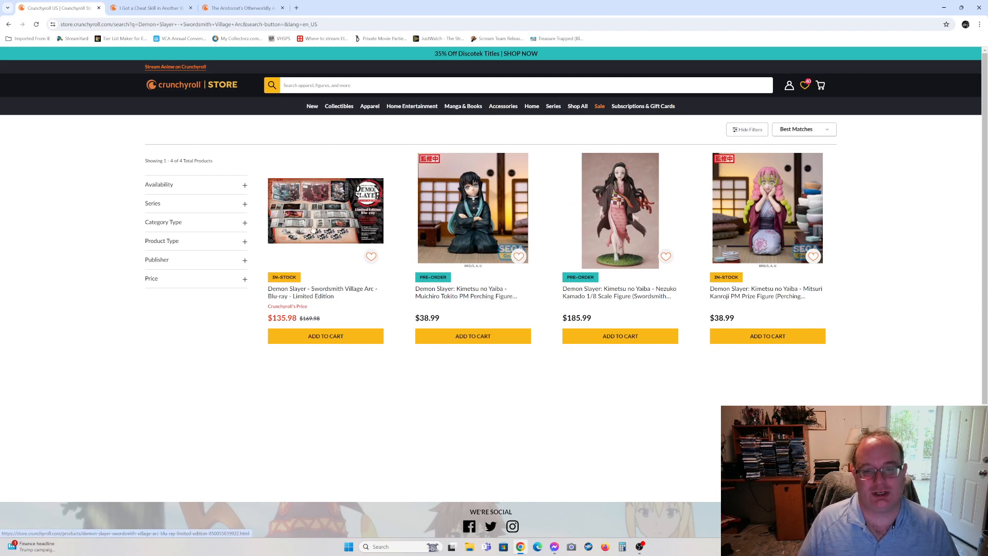
pyautogui.click(325, 210)
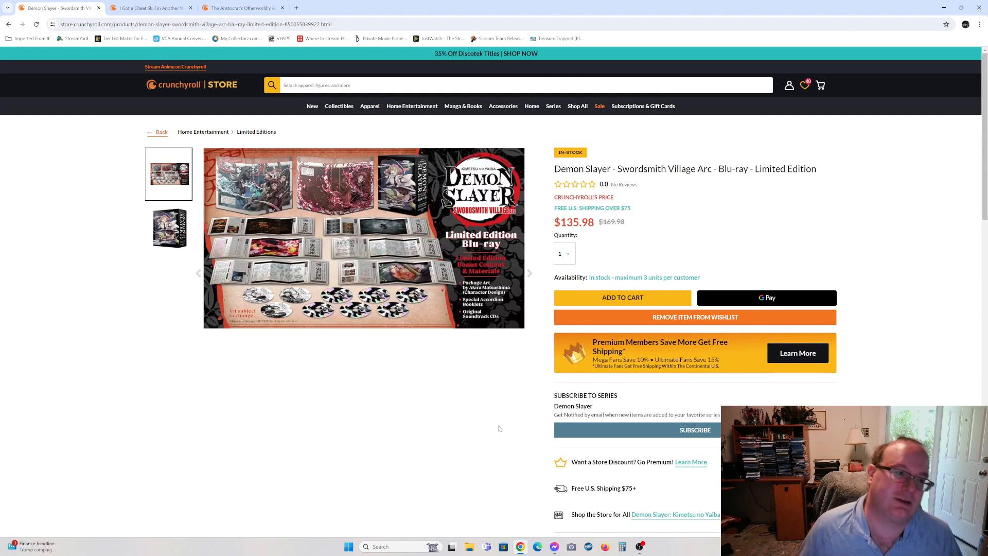
pyautogui.moveTo(399, 387)
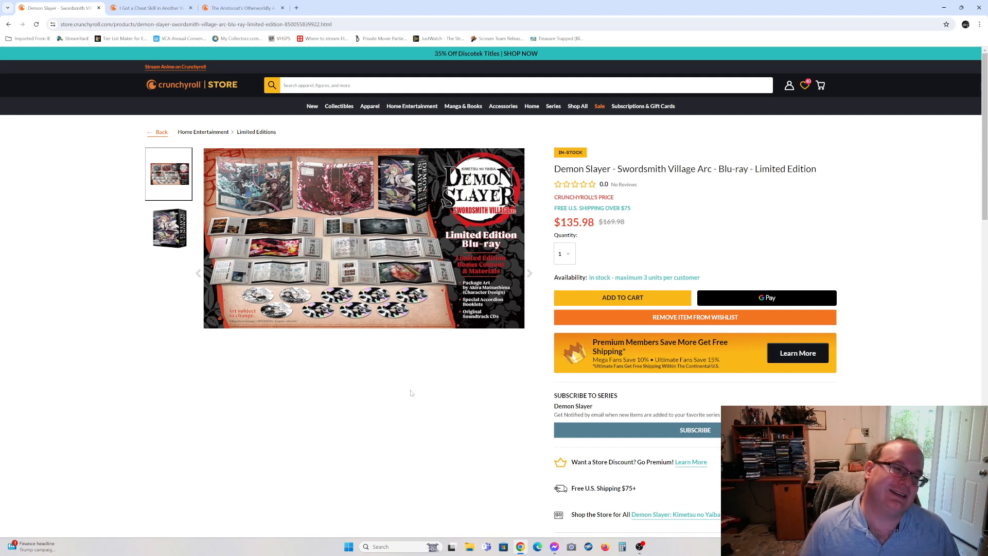
pyautogui.scroll(-3)
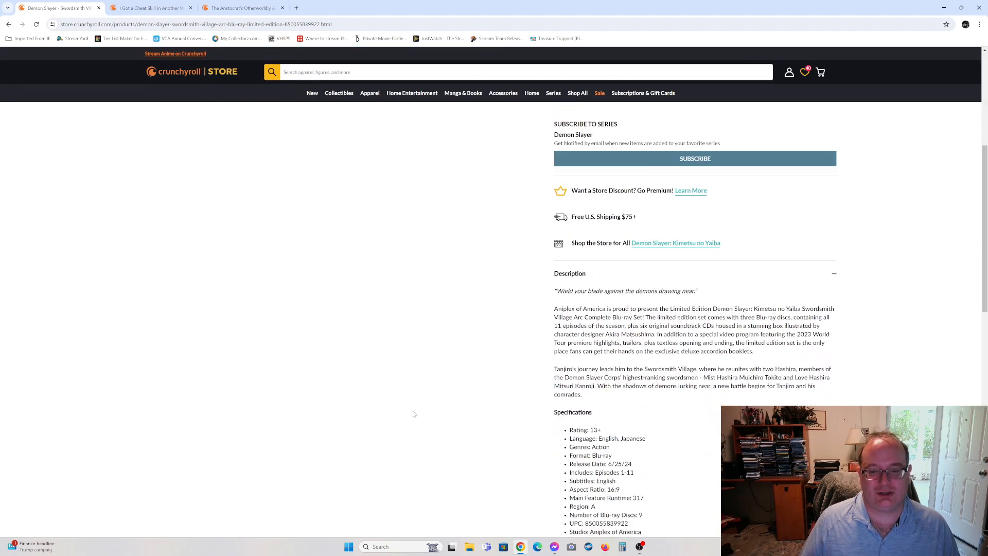
pyautogui.scroll(-3)
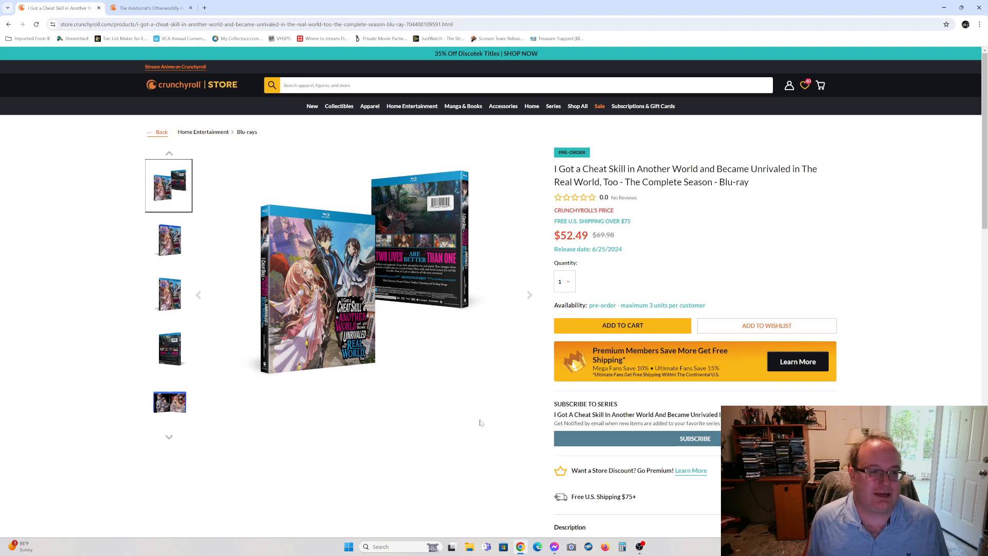
# View three more photos in the I Got a Cheat Skill Blu-ray image gallery
pyautogui.click(168, 294)
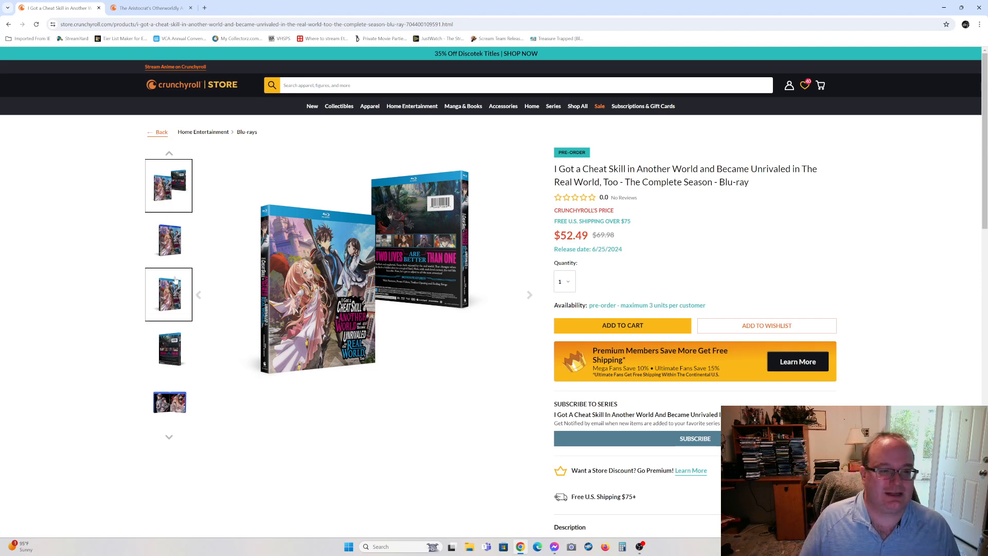
pyautogui.click(169, 241)
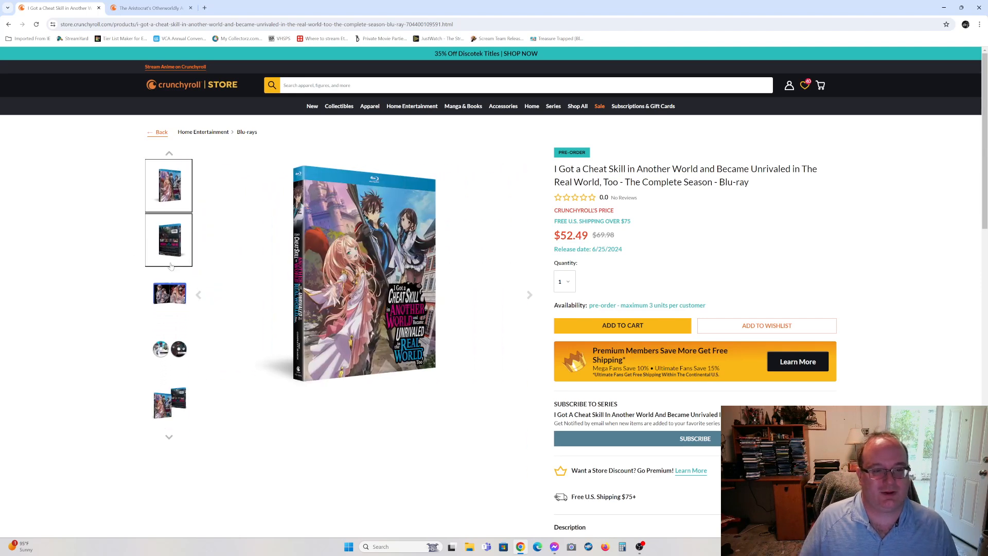
pyautogui.click(169, 240)
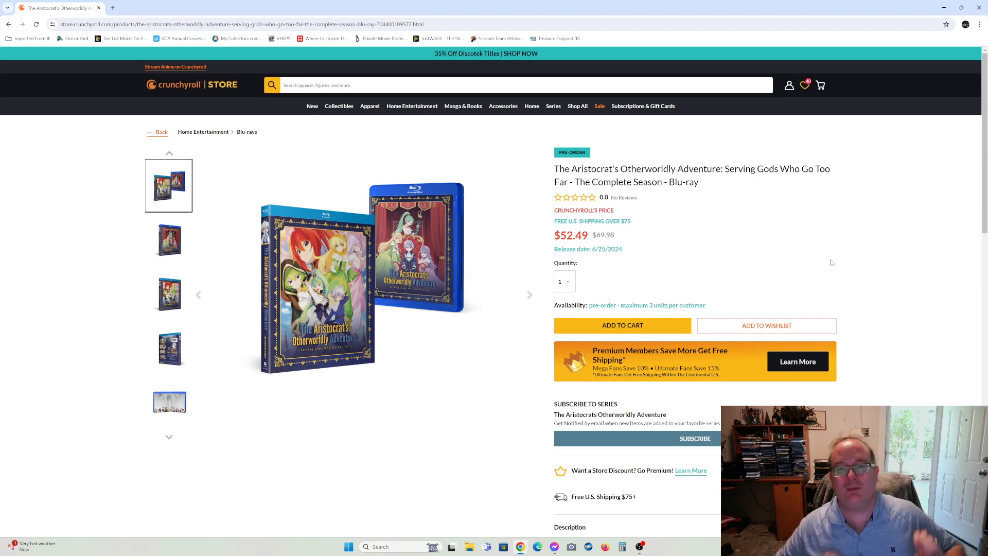
pyautogui.moveTo(815, 283)
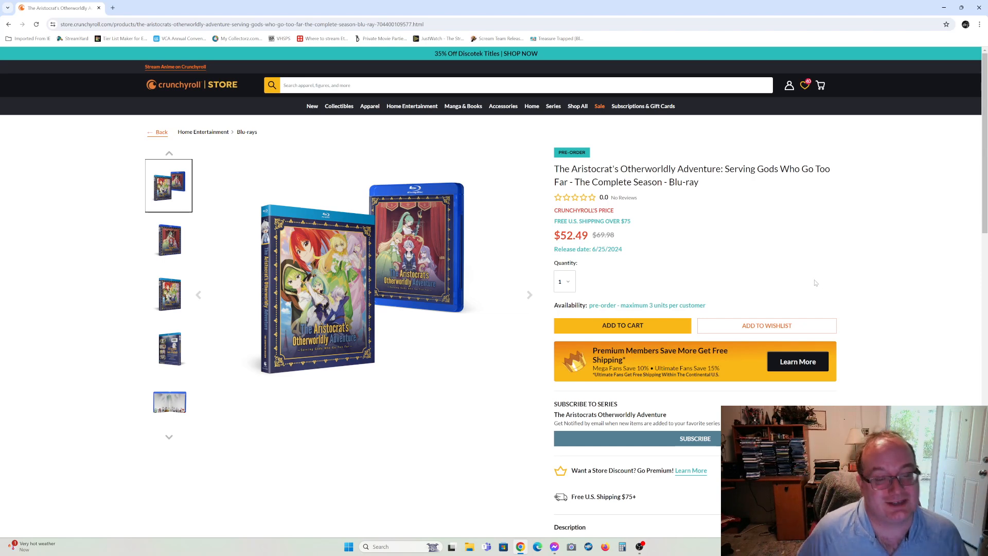